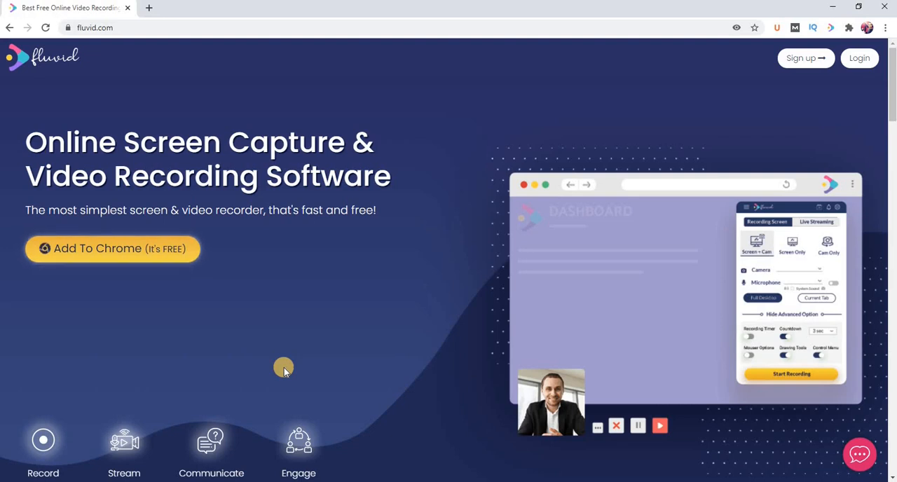
mouse_move(410, 349)
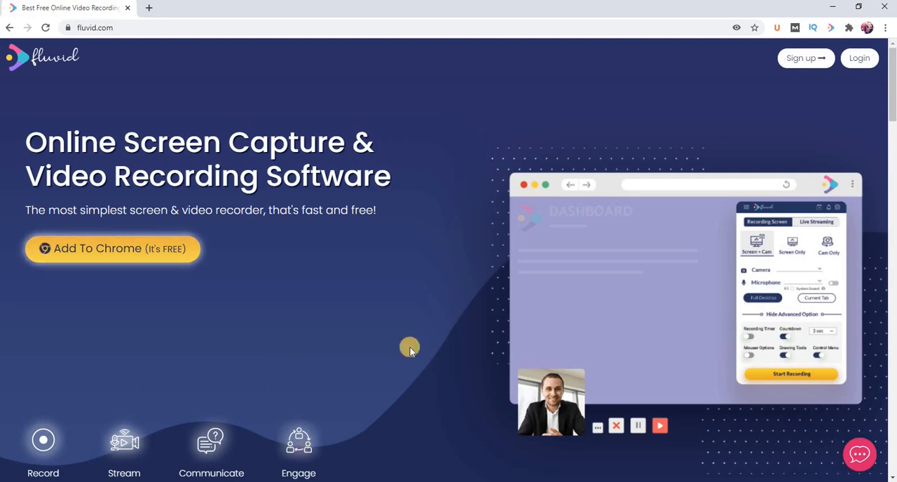
mouse_move(777, 127)
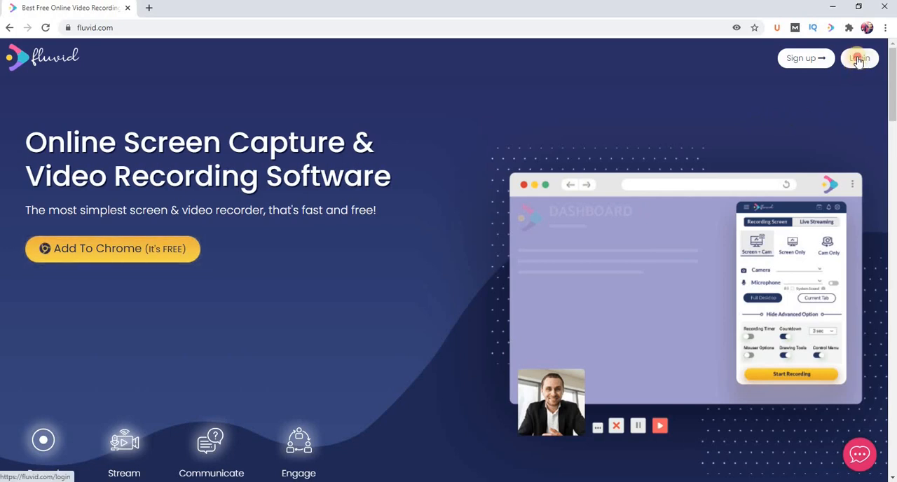
Sign in to Fluvid through Login with Google to reach the My Videos dashboard.
left_click(859, 58)
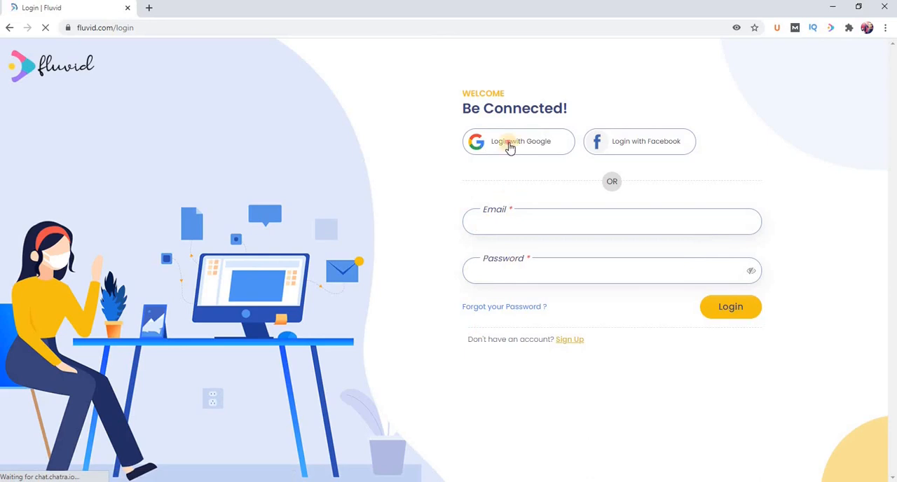
left_click(519, 141)
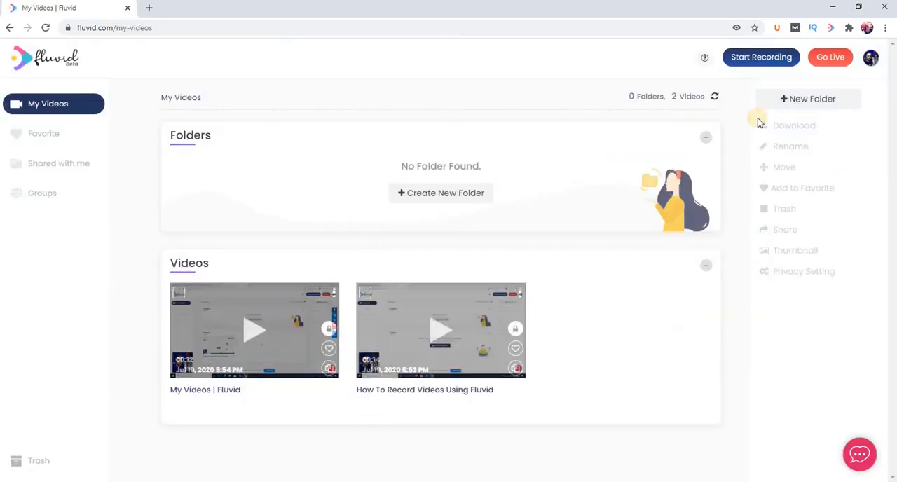
left_click(870, 58)
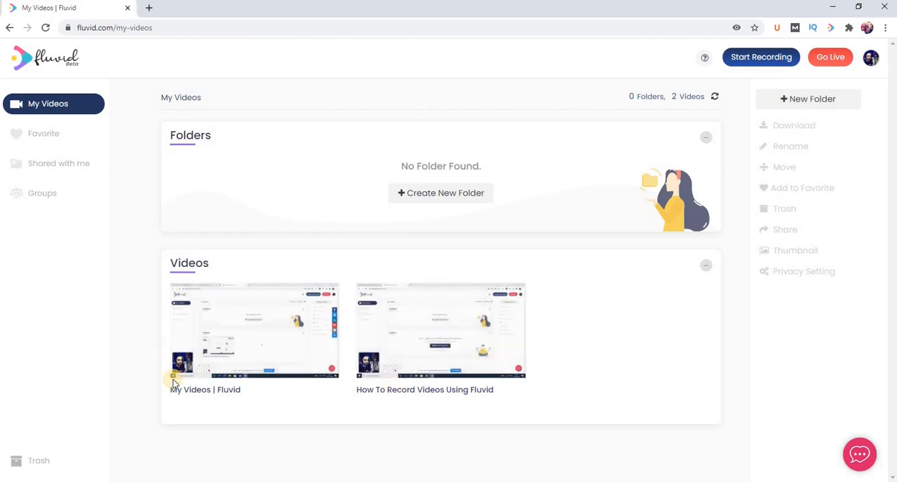
Open the 'My Videos | Fluvid' video's detail page in a new tab.
left_click(254, 330)
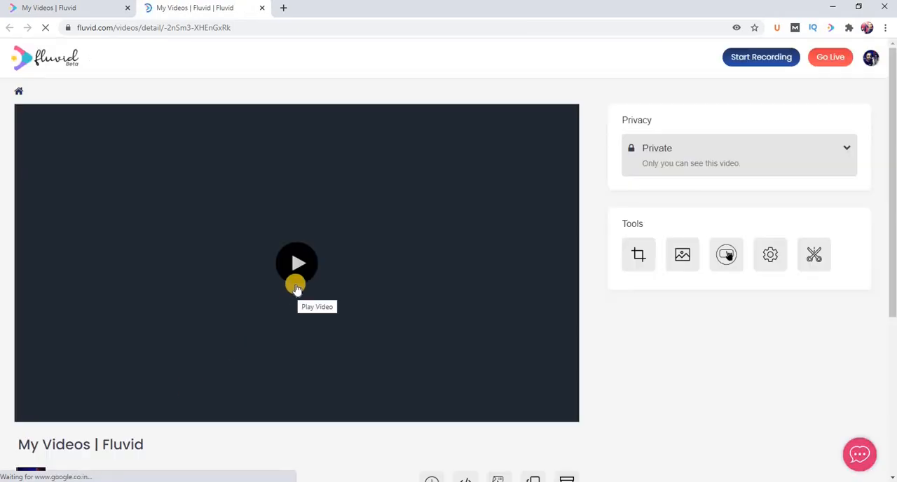
mouse_move(136, 182)
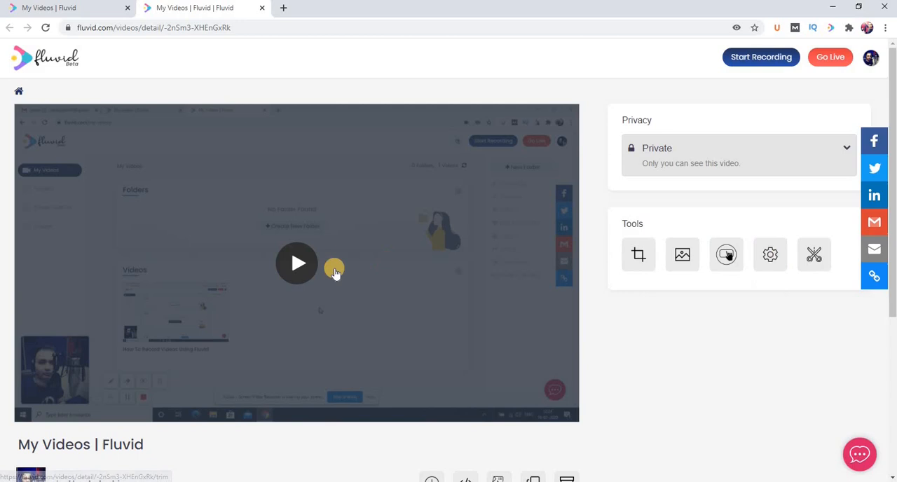
mouse_move(419, 289)
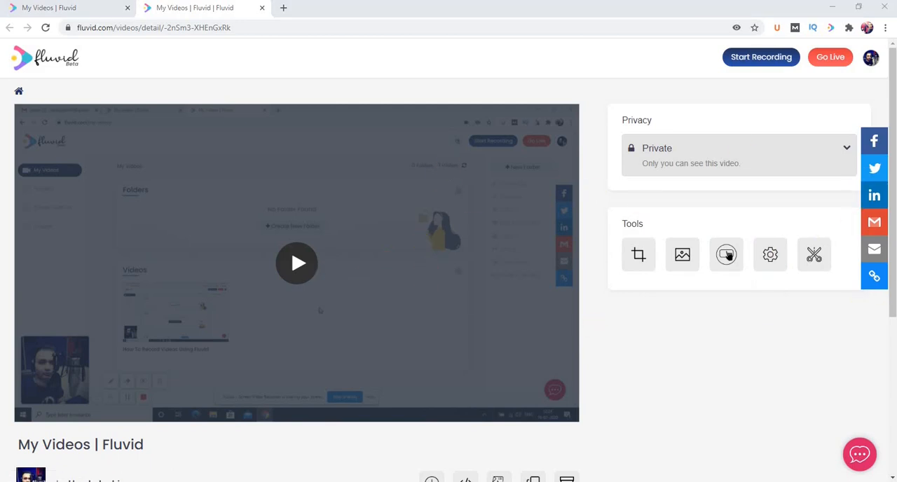
Download the 'My Videos | Fluvid' video from its page's Download icon.
scroll("down", 3)
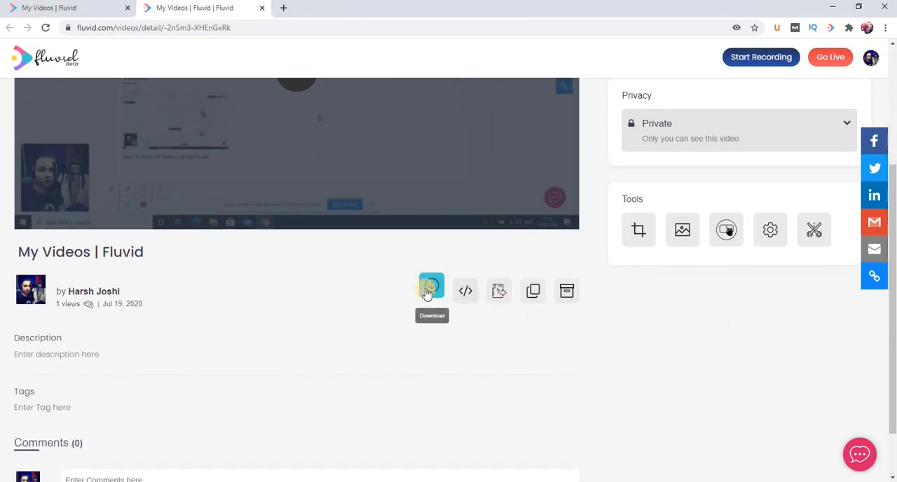
left_click(432, 292)
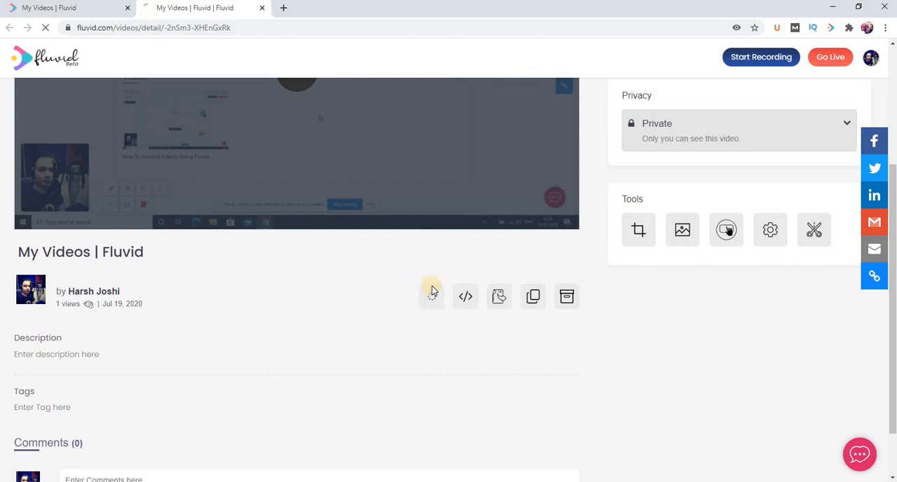